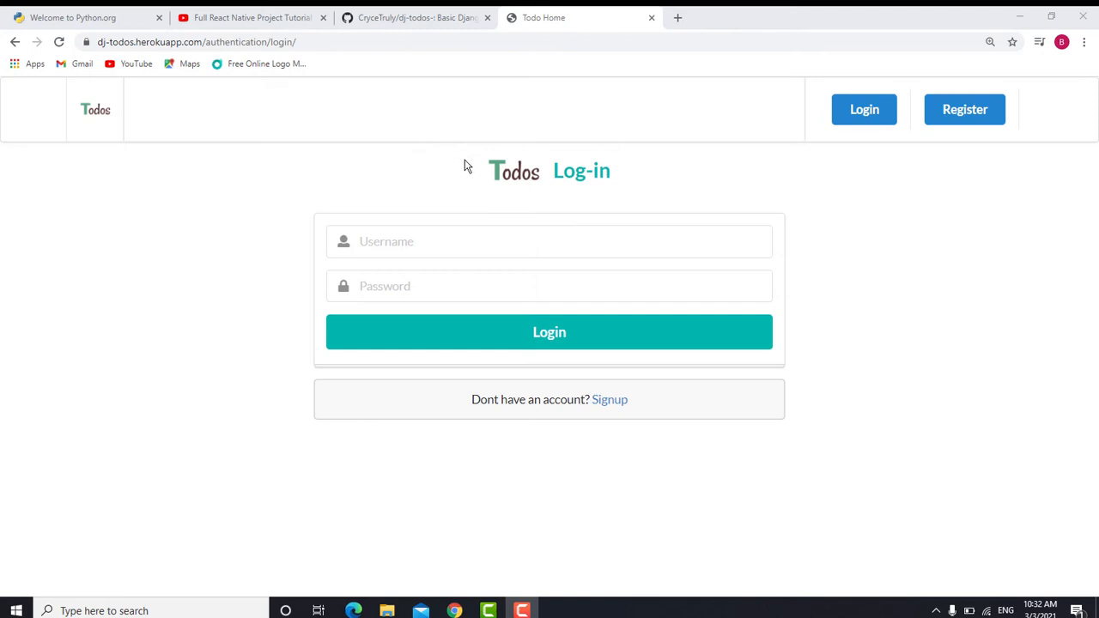
pyautogui.moveTo(164, 72)
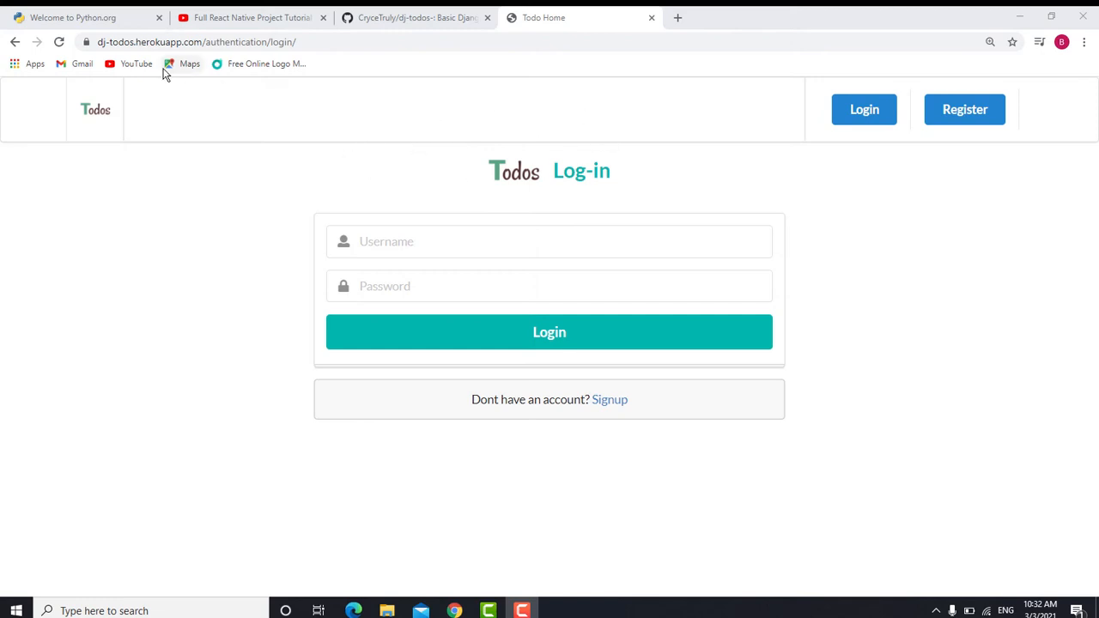
# Step: Download the Python 3.9.2 Windows installer from python.org via the Downloads menu
pyautogui.click(77, 17)
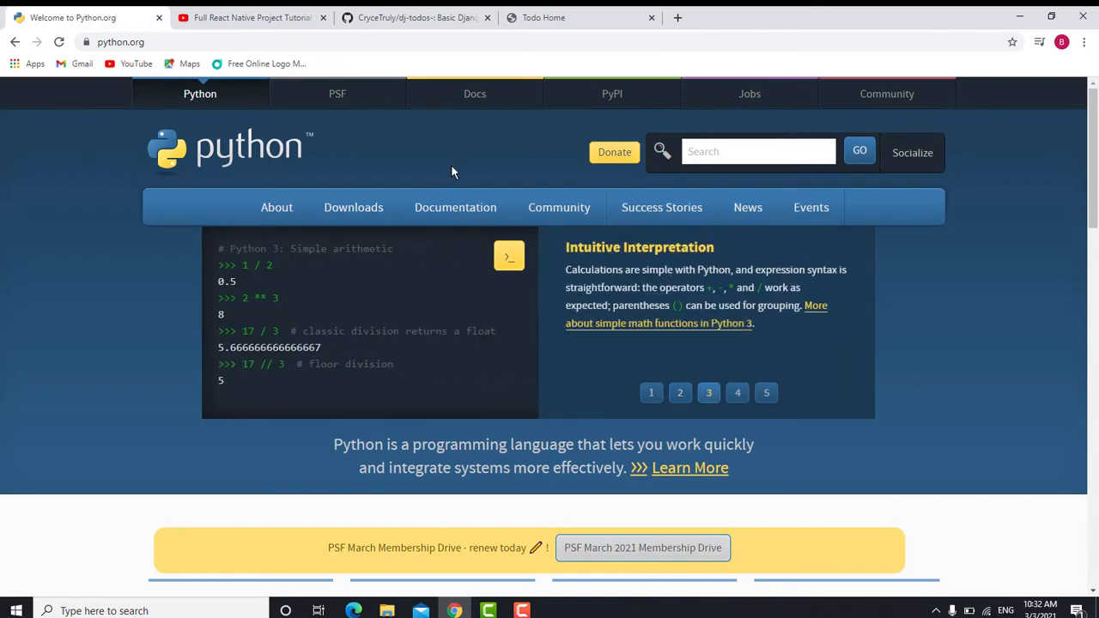
pyautogui.moveTo(477, 151)
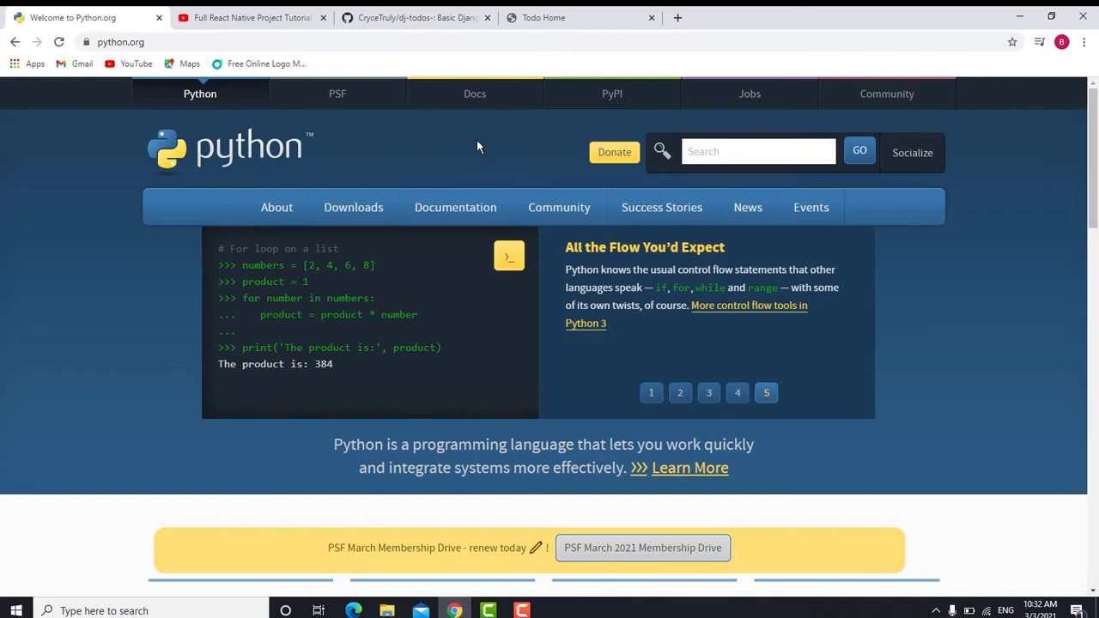
pyautogui.moveTo(124, 67)
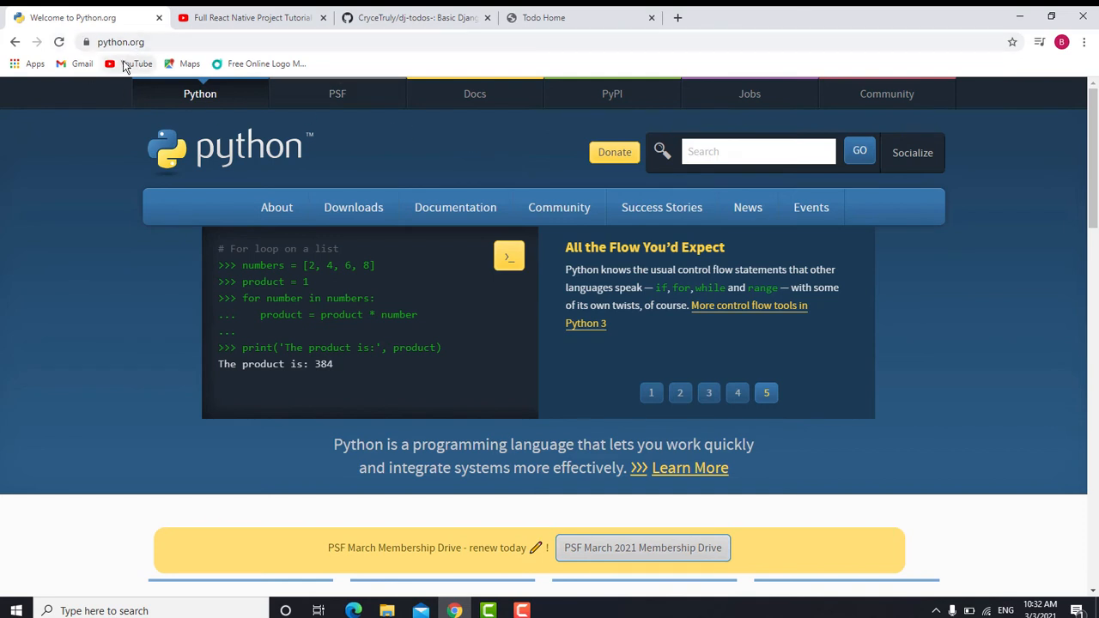
pyautogui.click(651, 391)
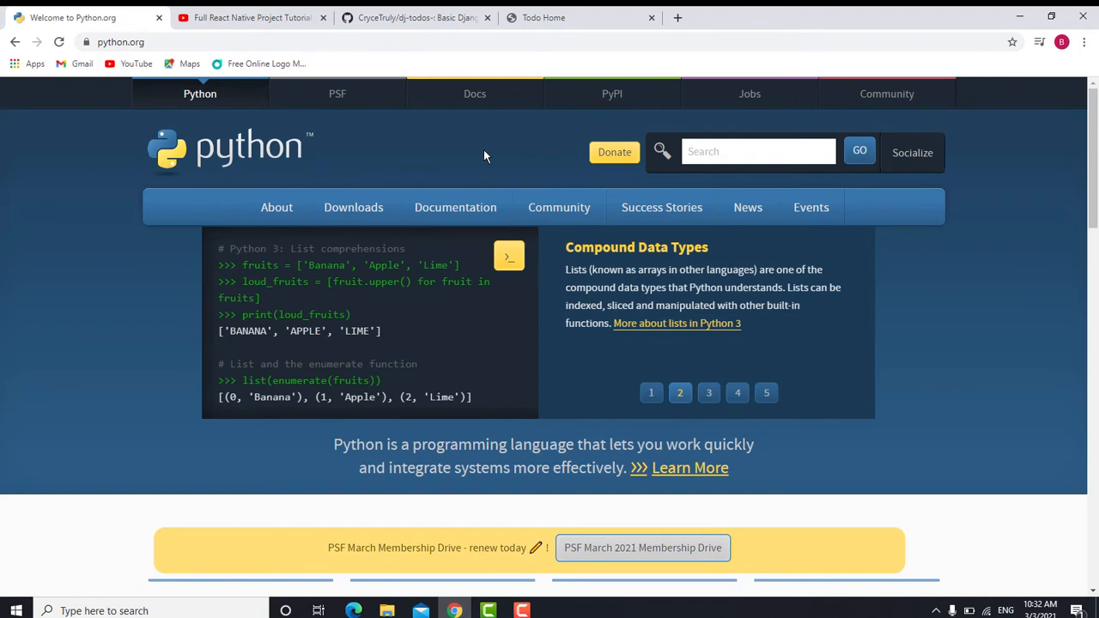
pyautogui.moveTo(462, 141)
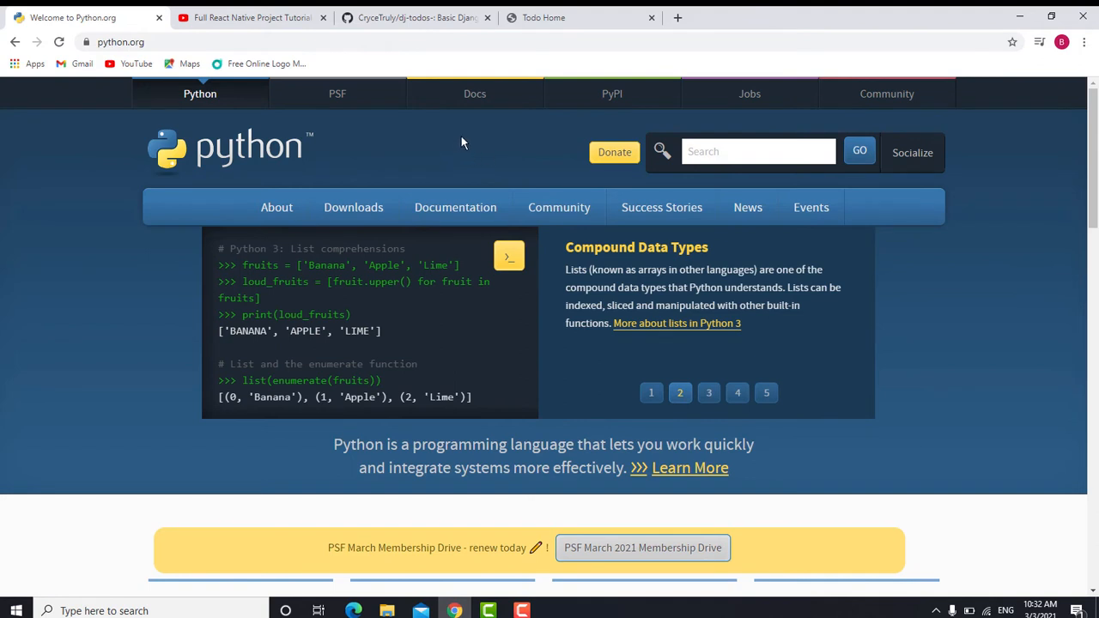
pyautogui.click(707, 392)
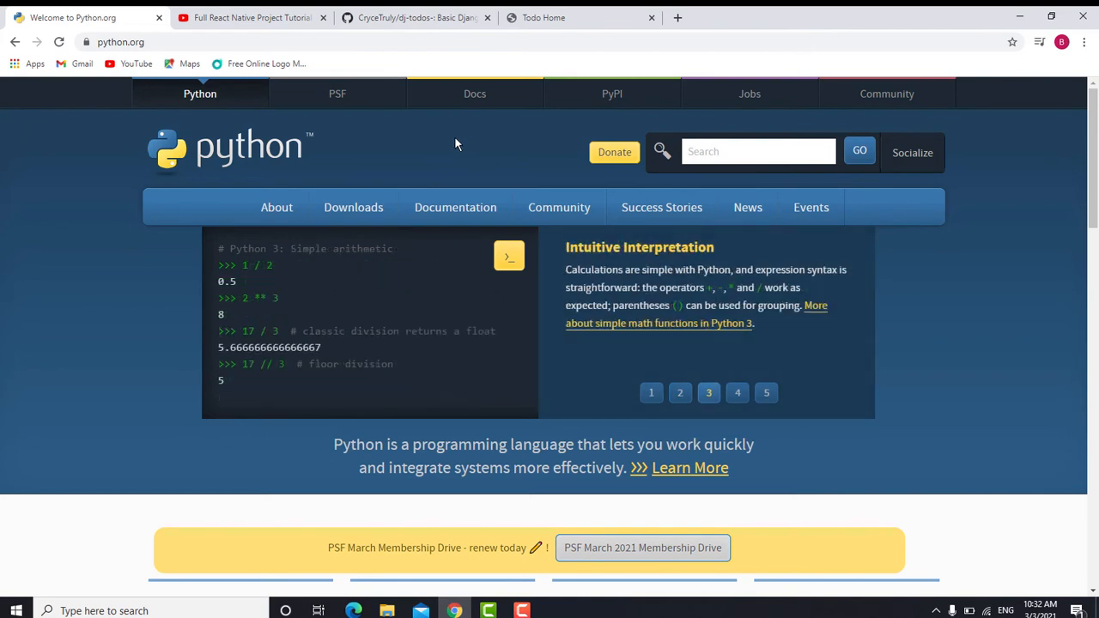
pyautogui.click(354, 206)
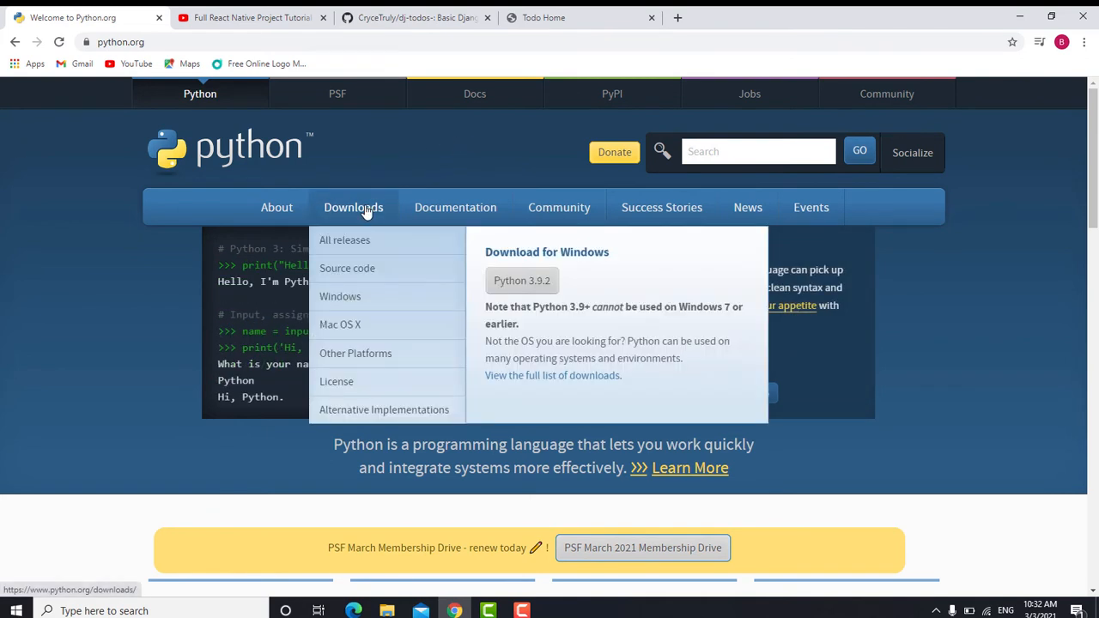
pyautogui.moveTo(522, 281)
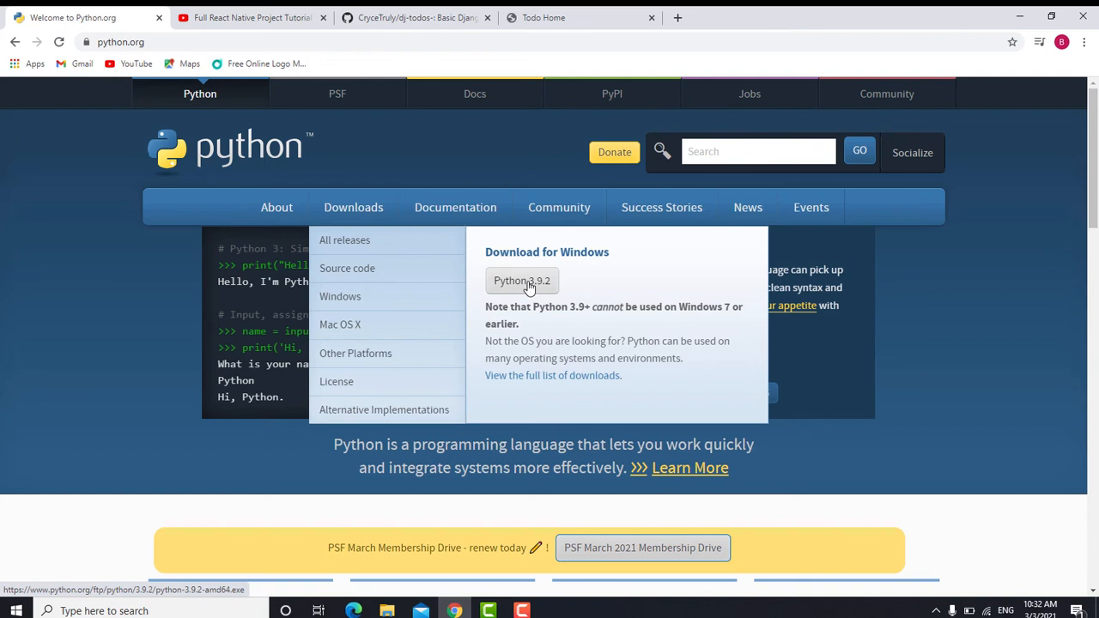
pyautogui.click(522, 282)
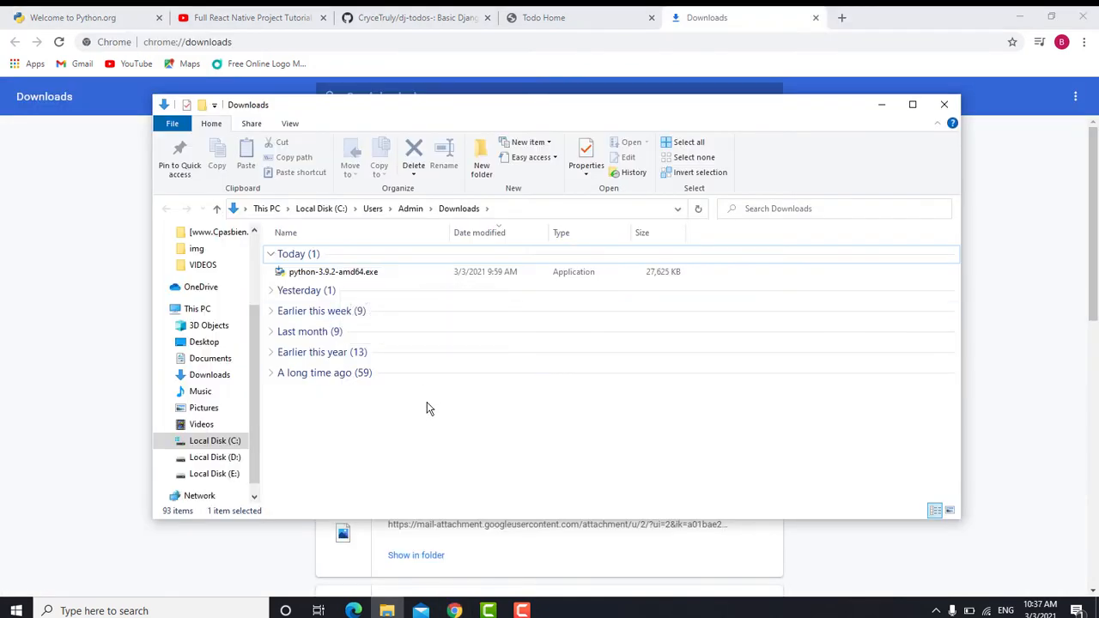
# Step: Run python-3.9.2-amd64.exe from Downloads and tick 'Add Python 3.9 to PATH'
pyautogui.click(334, 272)
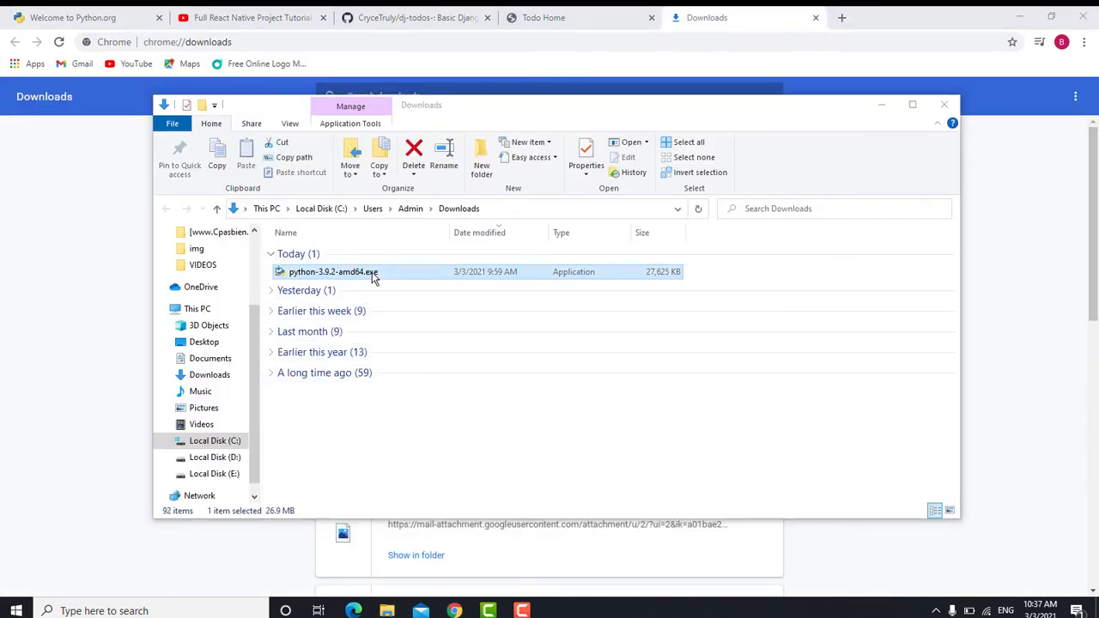
pyautogui.doubleClick(333, 271)
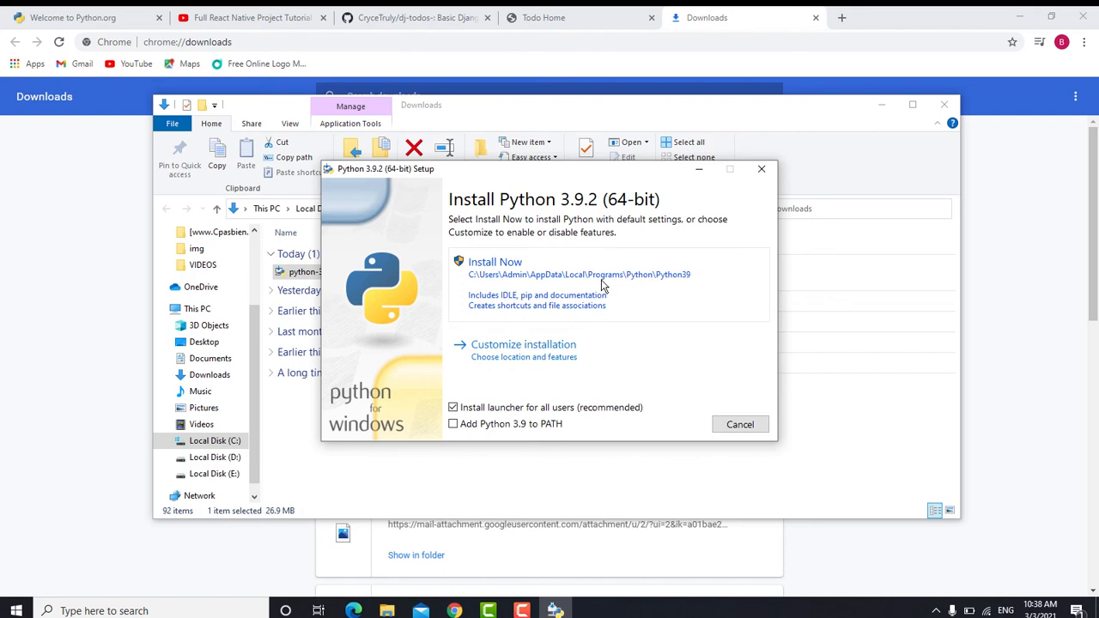
pyautogui.moveTo(567, 258)
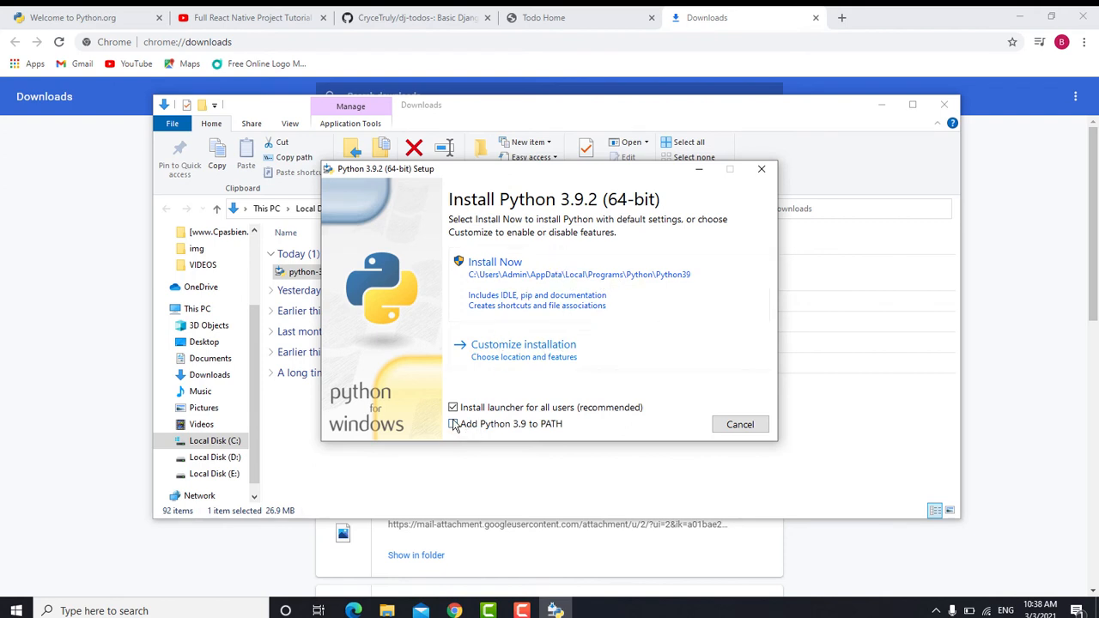
pyautogui.click(453, 422)
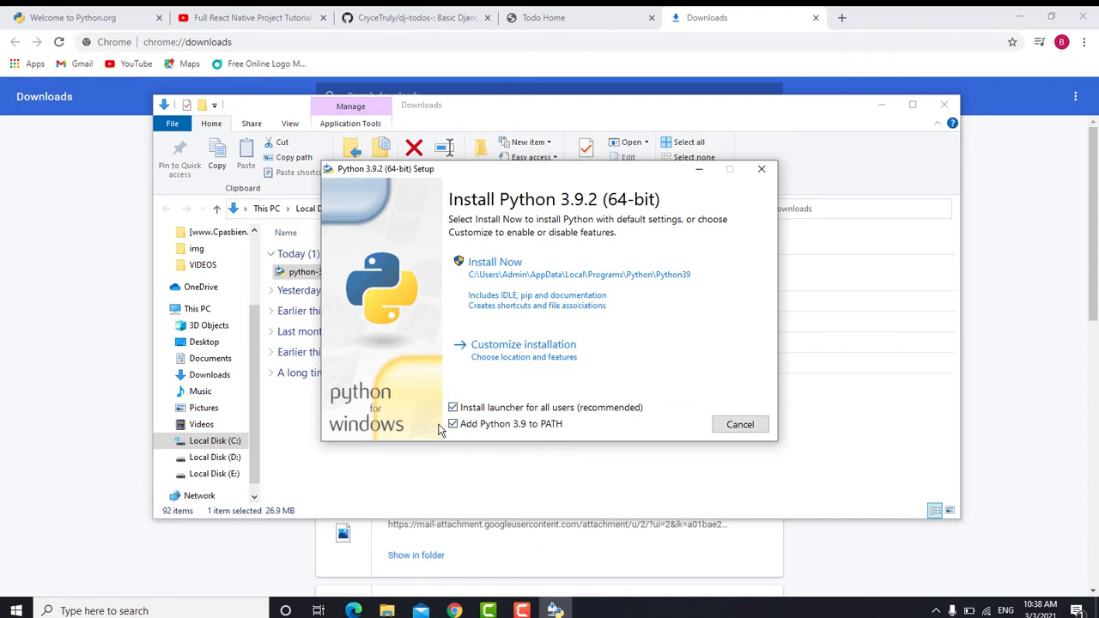
pyautogui.click(454, 422)
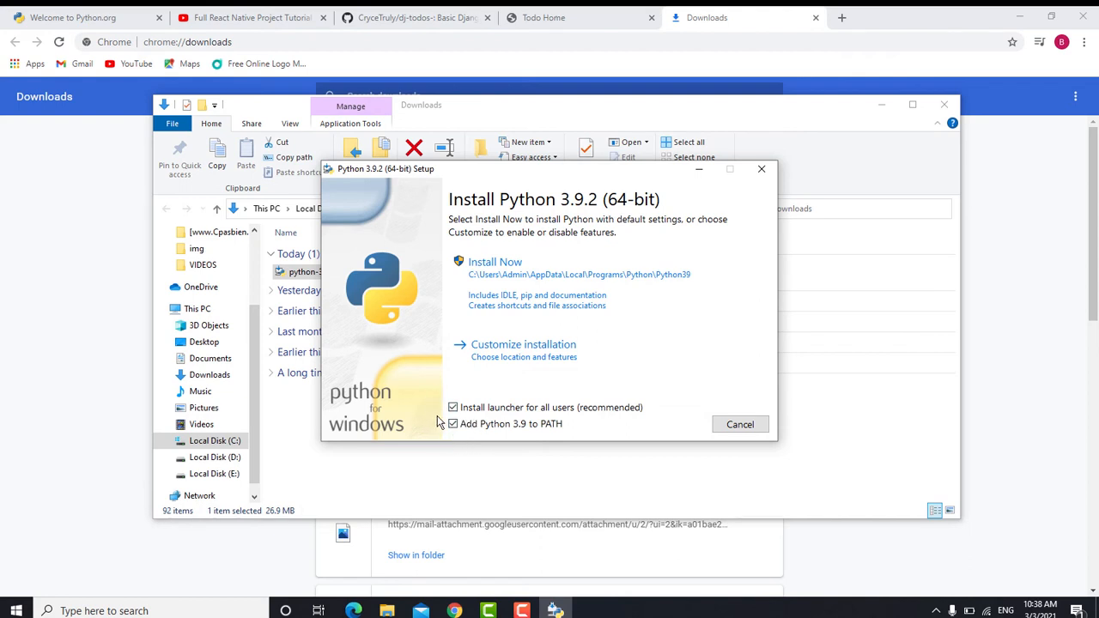
pyautogui.moveTo(505, 289)
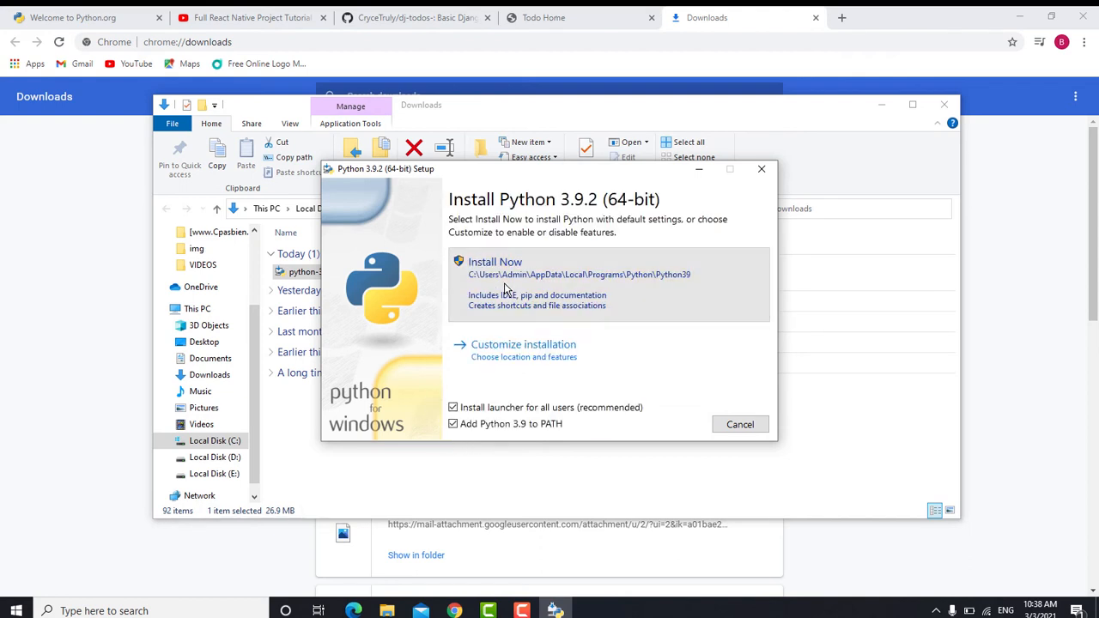
# Step: Install with default settings, then close the finished installer and the Downloads folder
pyautogui.click(494, 261)
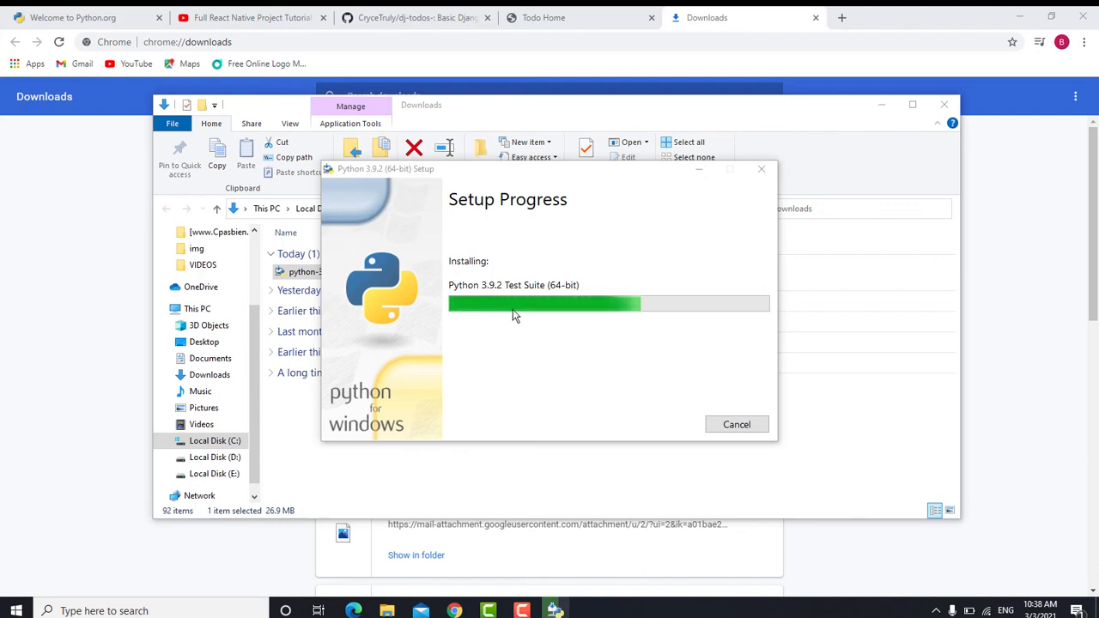
pyautogui.moveTo(565, 355)
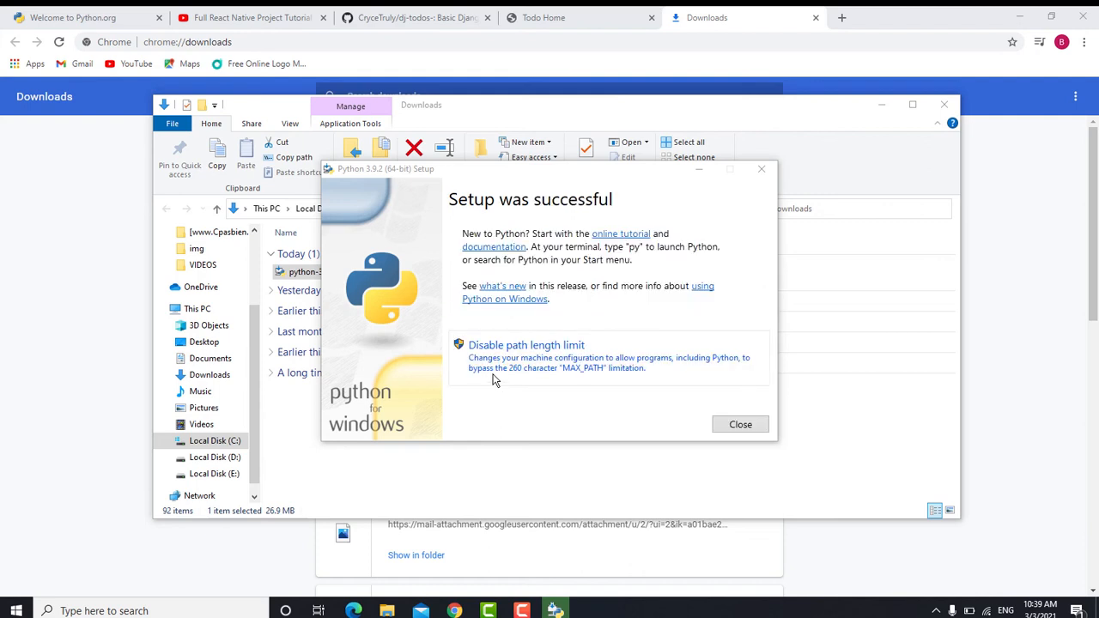
pyautogui.moveTo(460, 216)
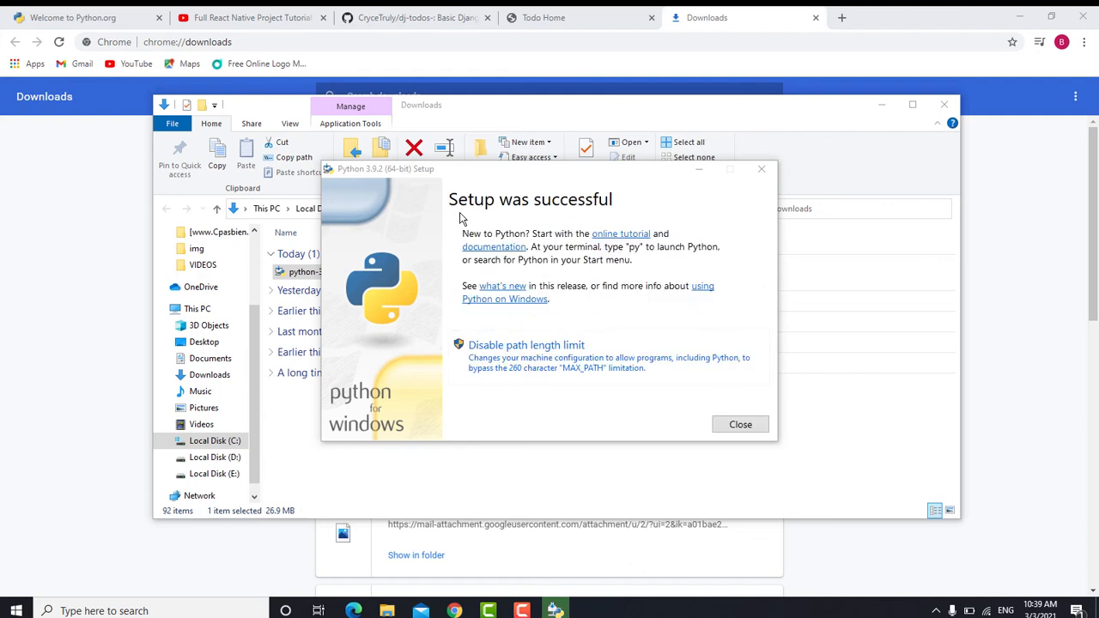
pyautogui.moveTo(584, 266)
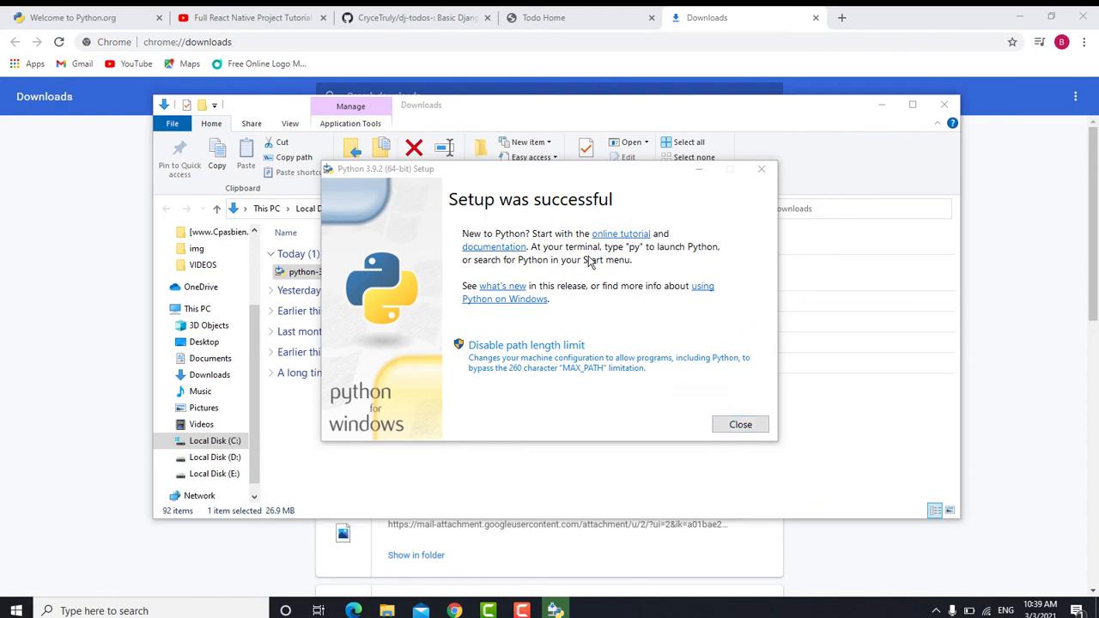
pyautogui.moveTo(718, 422)
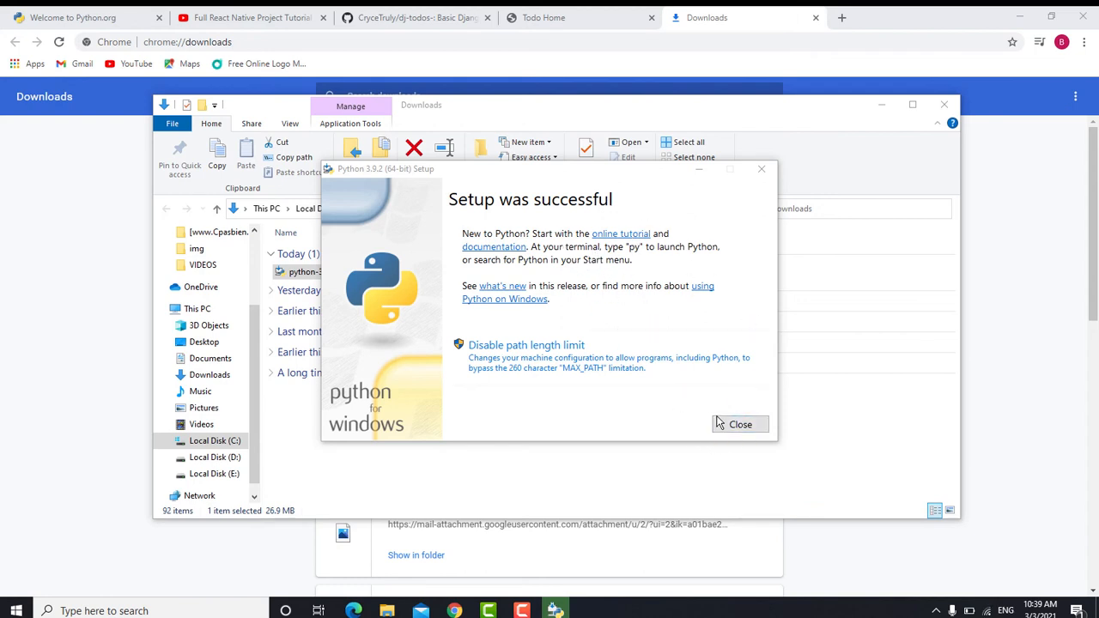
pyautogui.click(739, 424)
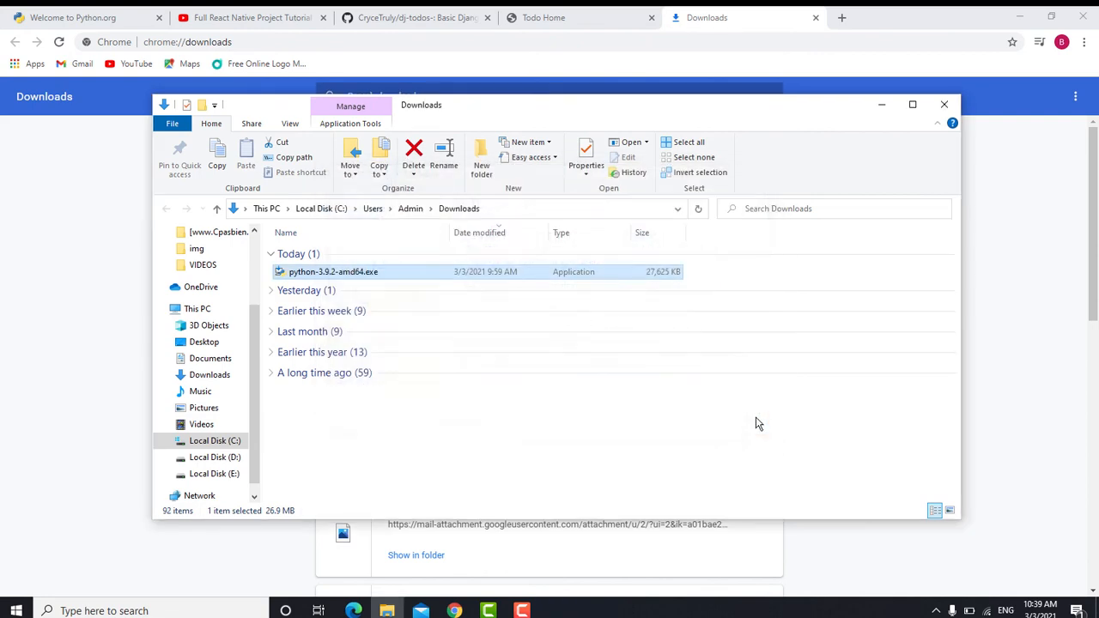
pyautogui.click(944, 105)
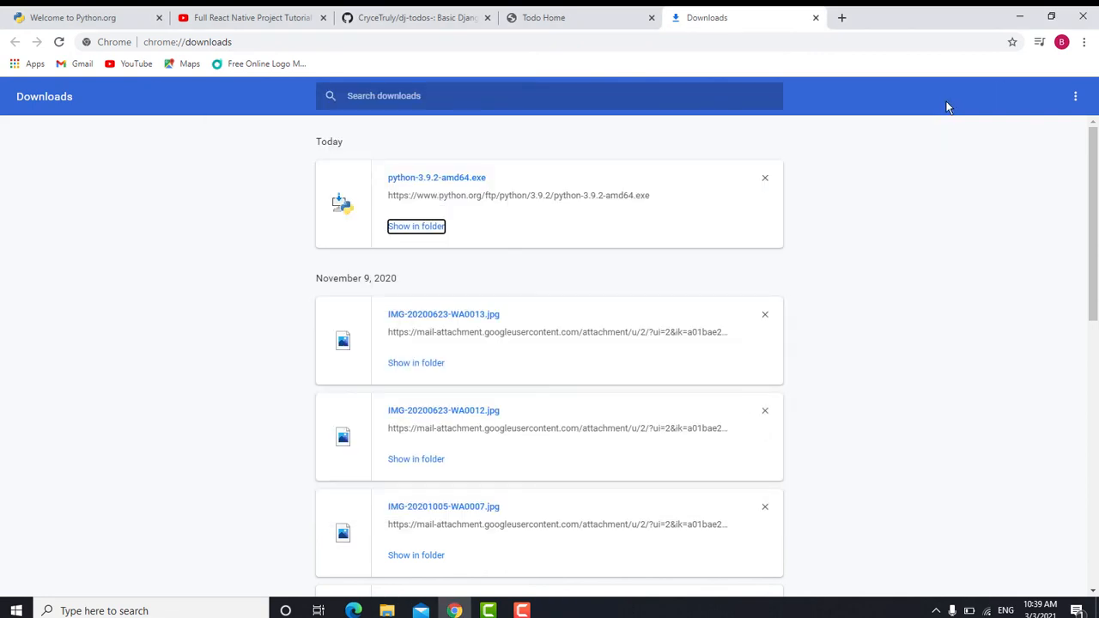
# Step: Run python --version and pip --version, confirming Python 3.9.2 and pip 20.2.3
pyautogui.write('c')
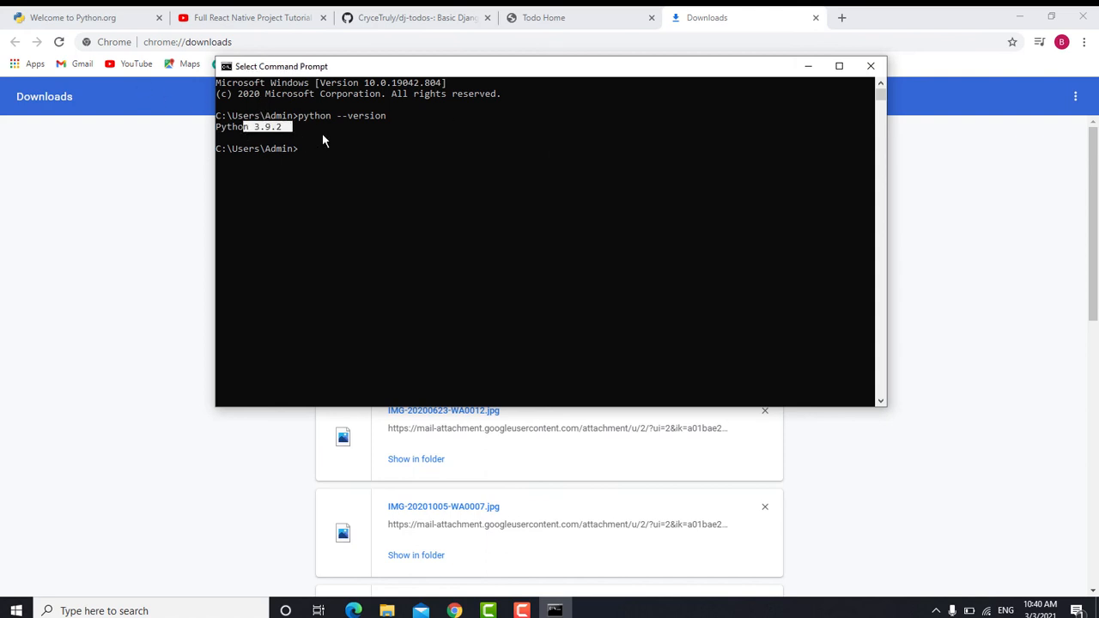
pyautogui.moveTo(319, 161)
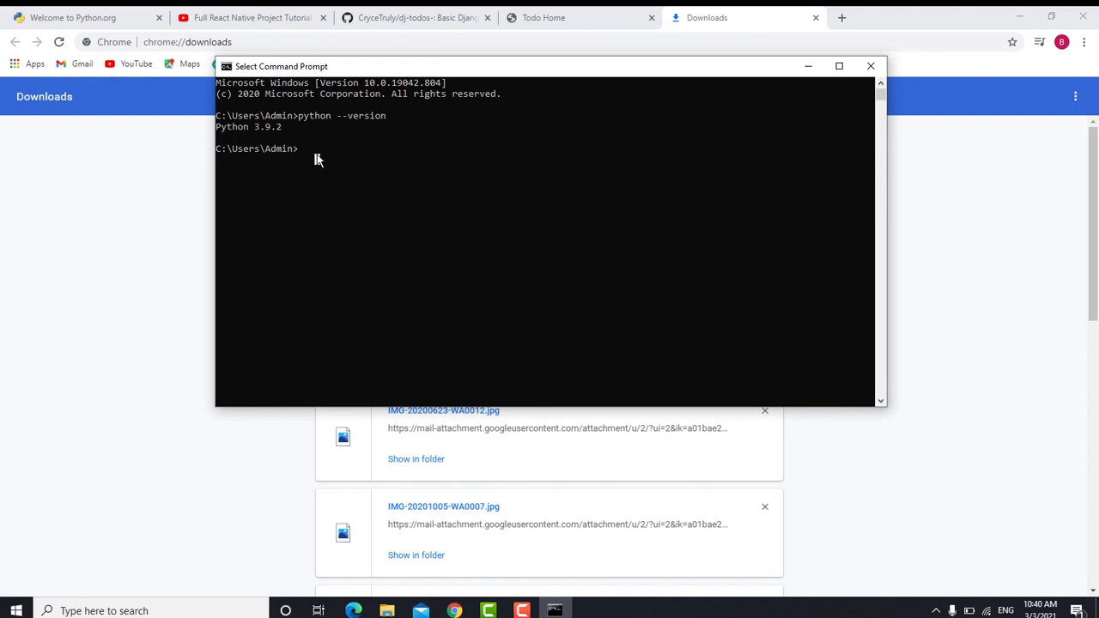
pyautogui.write('pip')
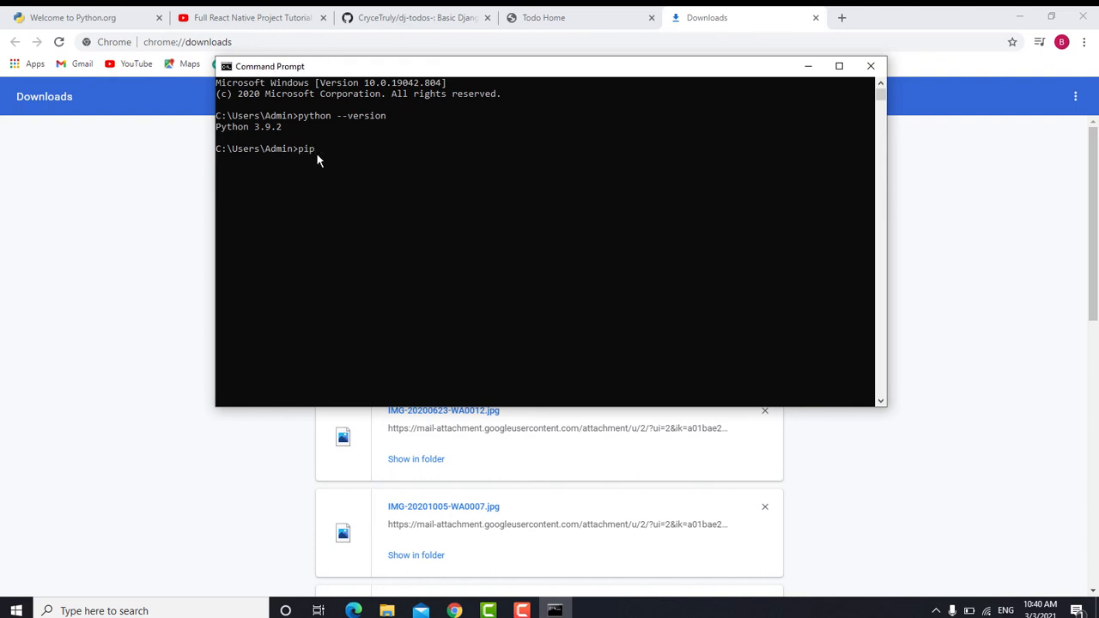
pyautogui.write('--version')
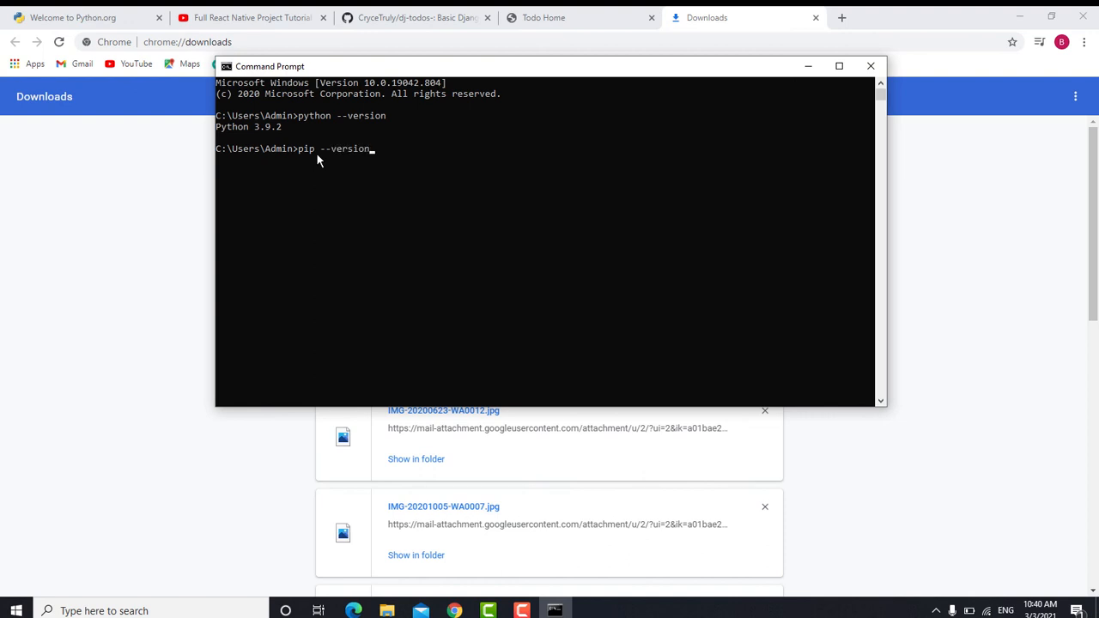
pyautogui.press('enter')
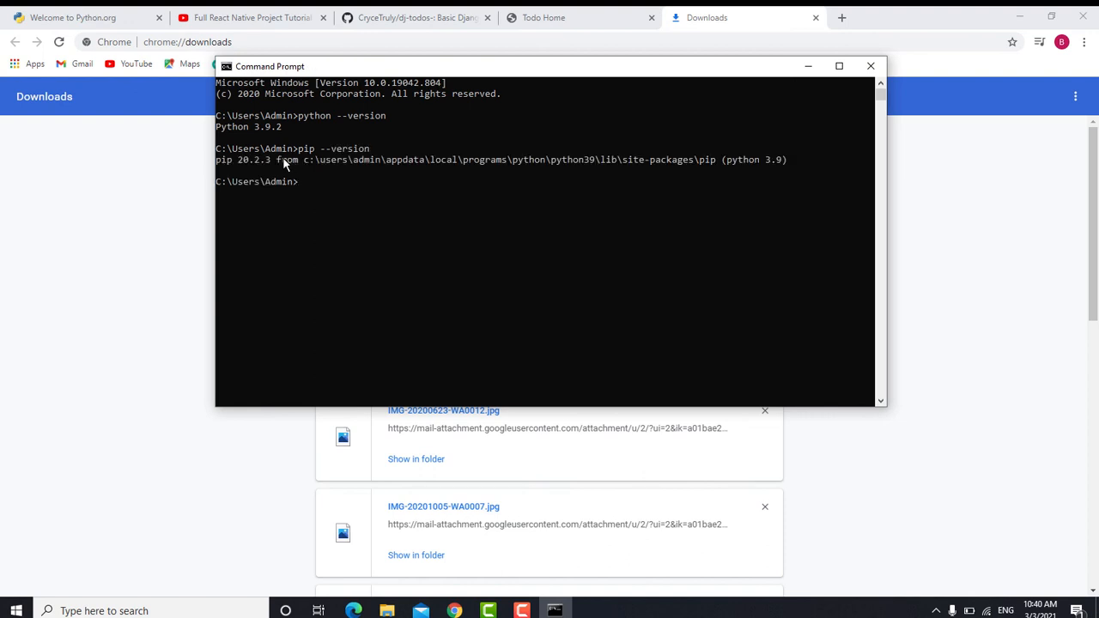
pyautogui.click(315, 182)
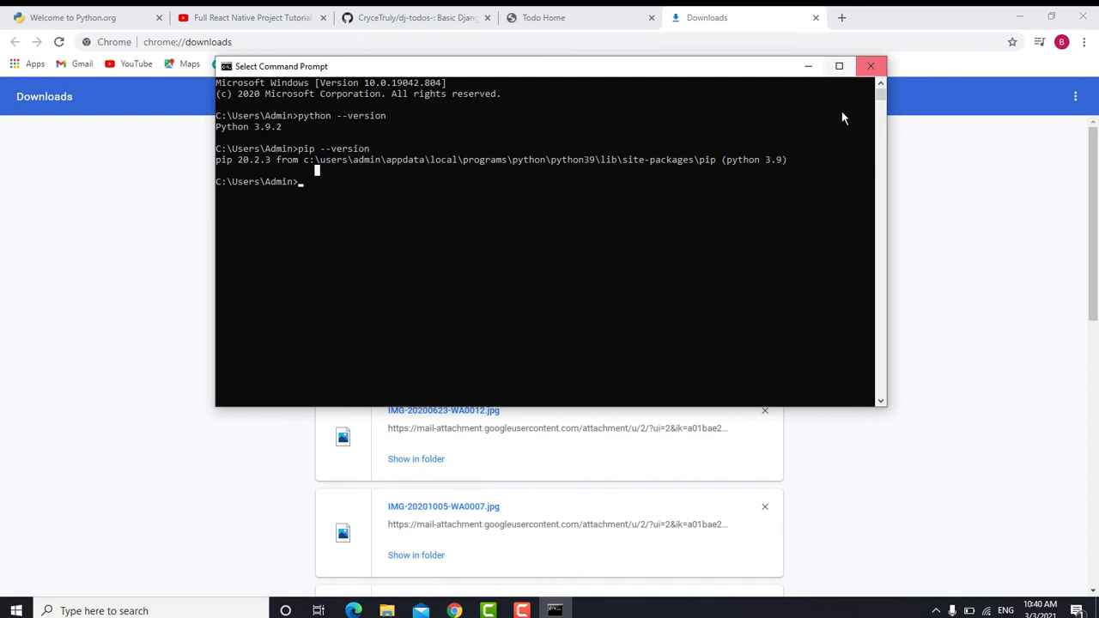
pyautogui.moveTo(409, 196)
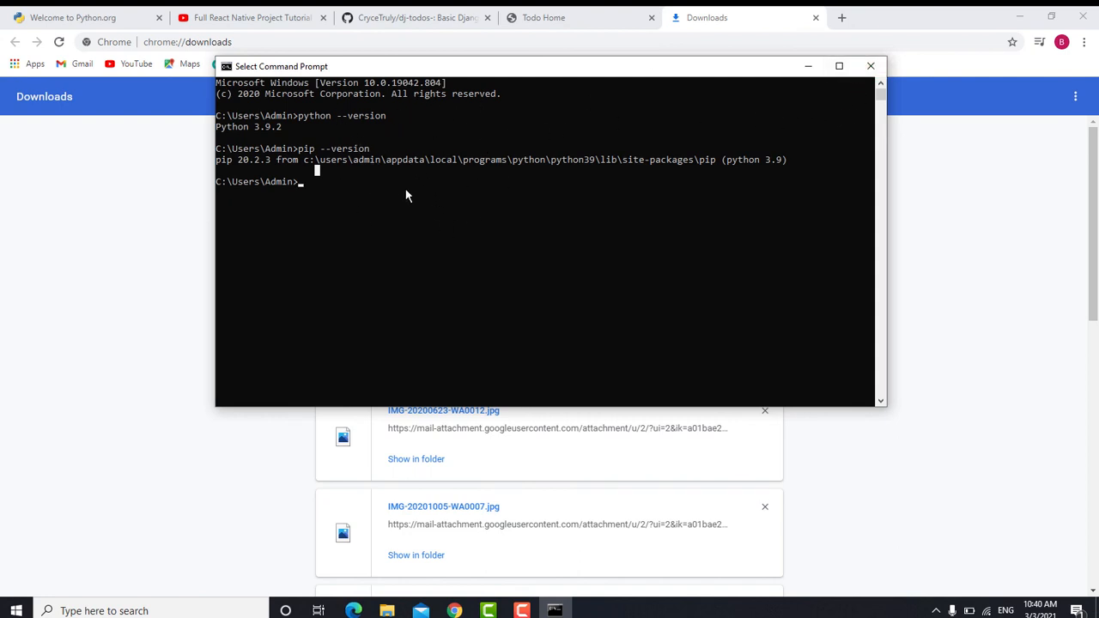
pyautogui.moveTo(525, 140)
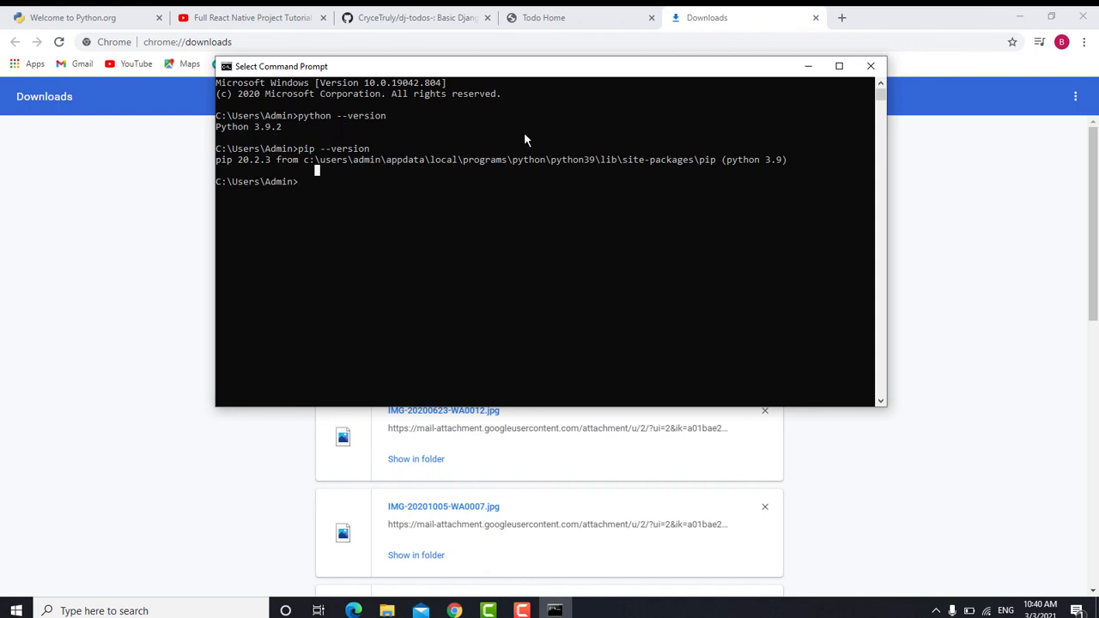
pyautogui.moveTo(662, 156)
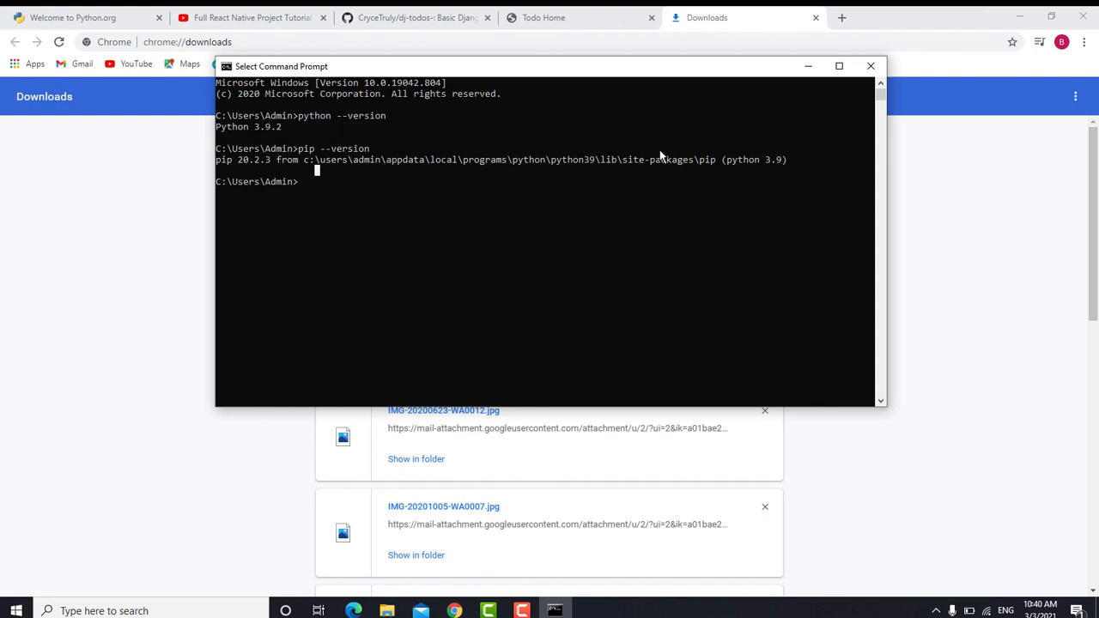